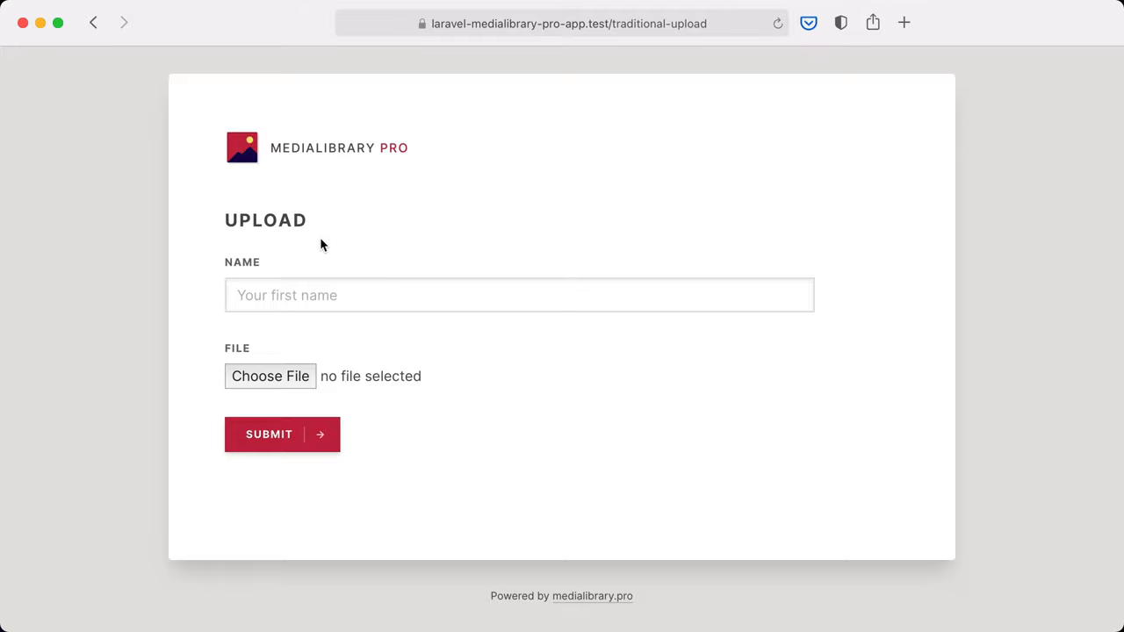
mouse_move(203, 311)
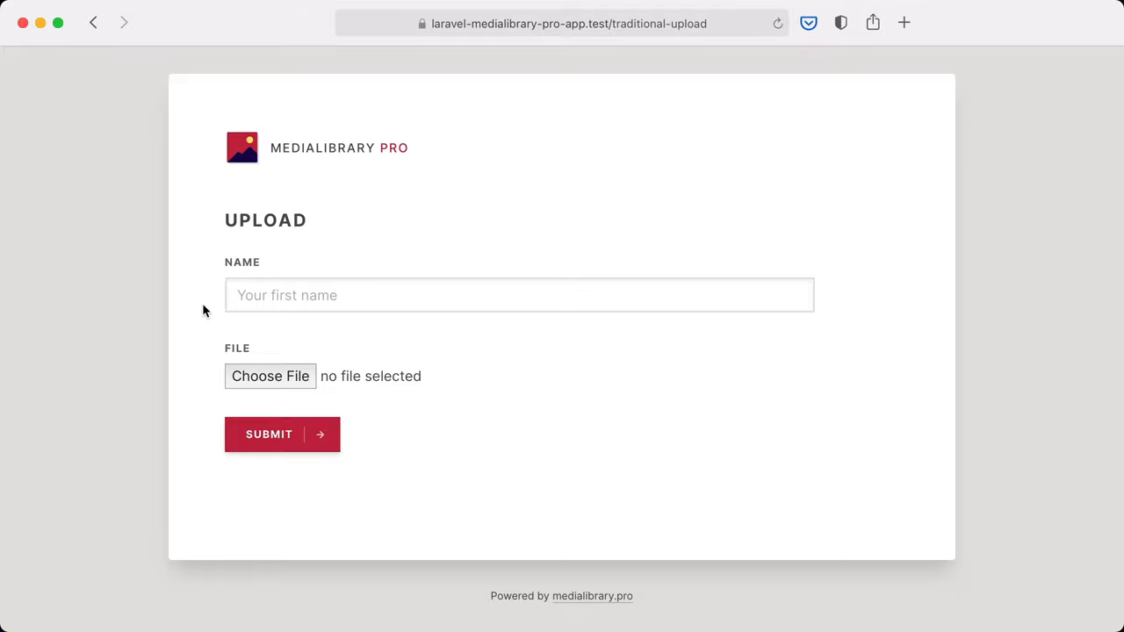
mouse_move(232, 397)
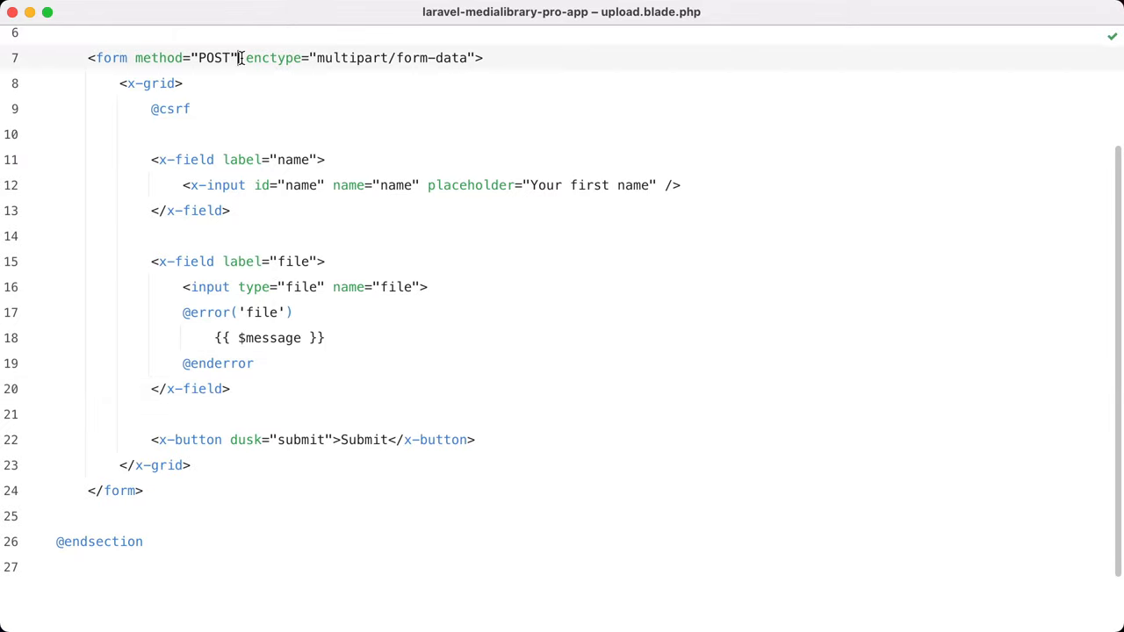
Step: Select the form tag's enctype="multipart/form-data" attribute in upload.blade.php, then switch to Safari
drag(237, 58, 478, 58)
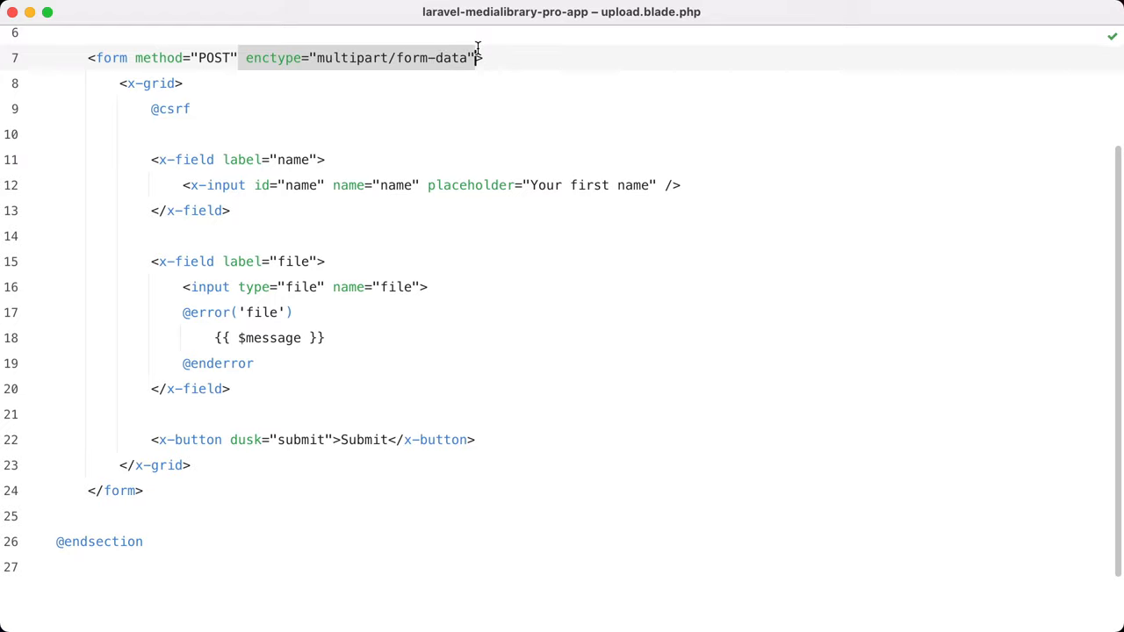
key(cmd+tab)
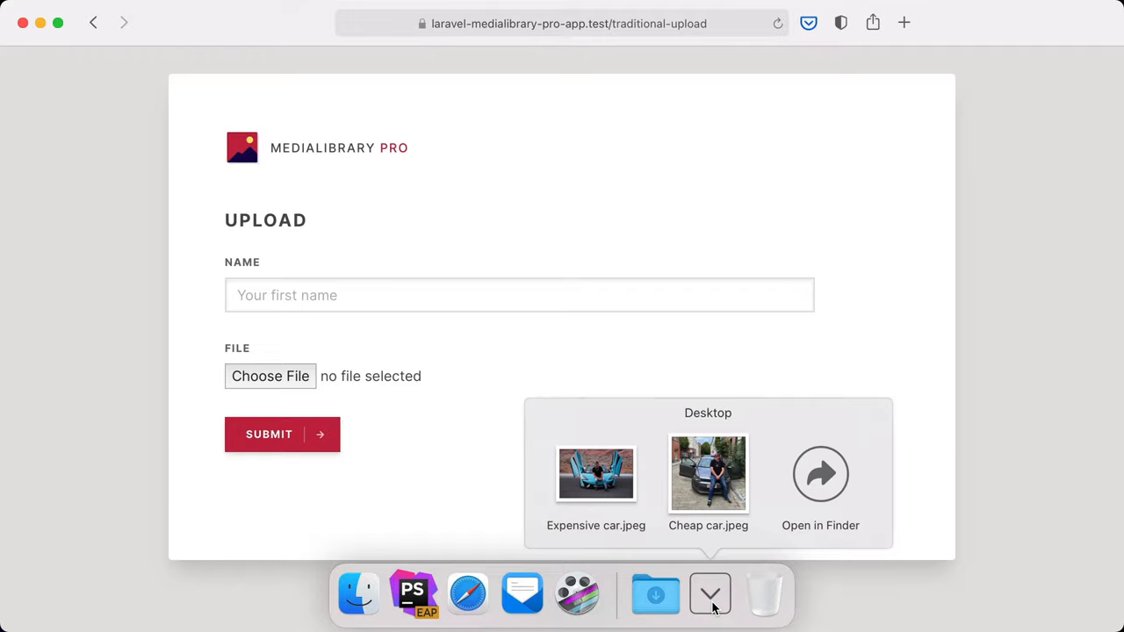
Step: Attach Cheap car.jpeg, submit with no name, and scroll the validation errors
drag(708, 474, 268, 378)
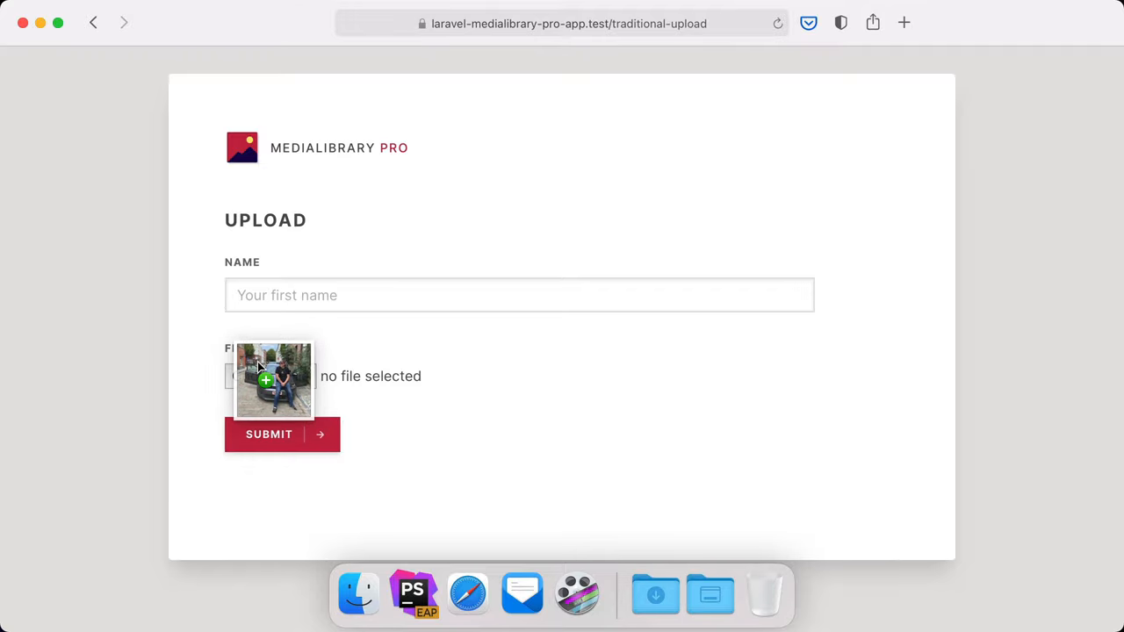
click(271, 376)
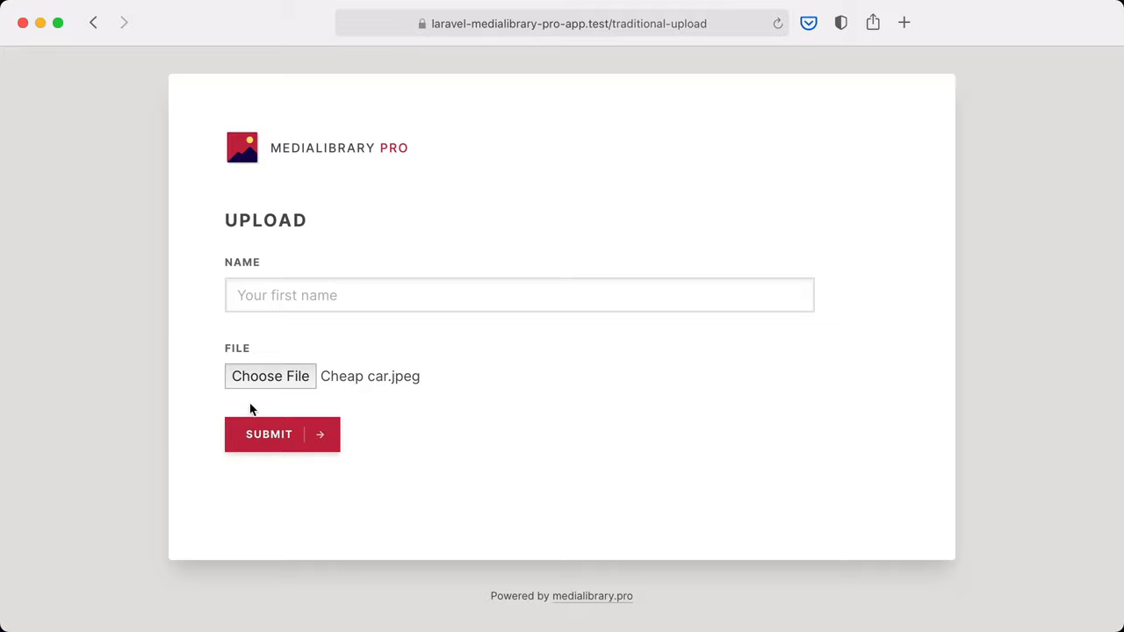
mouse_move(368, 378)
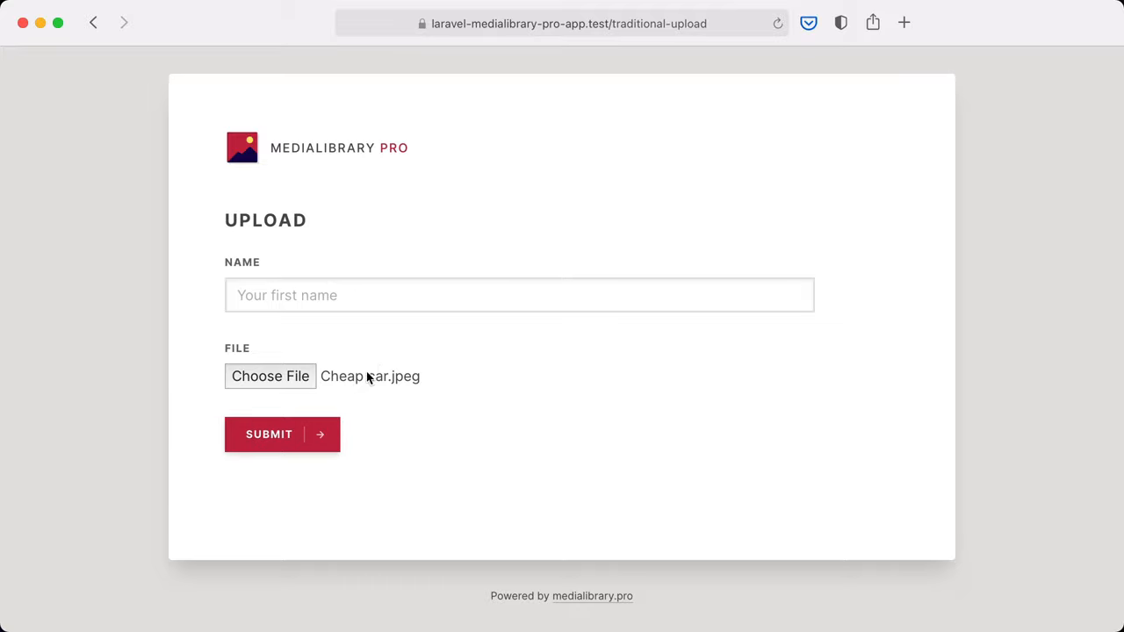
mouse_move(355, 387)
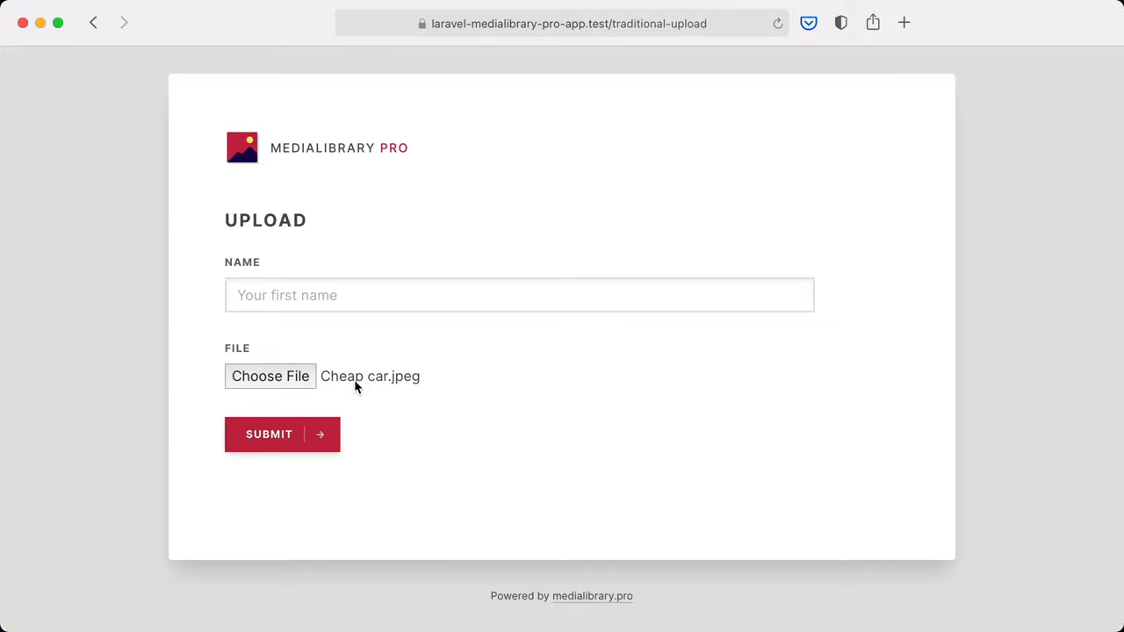
mouse_move(369, 376)
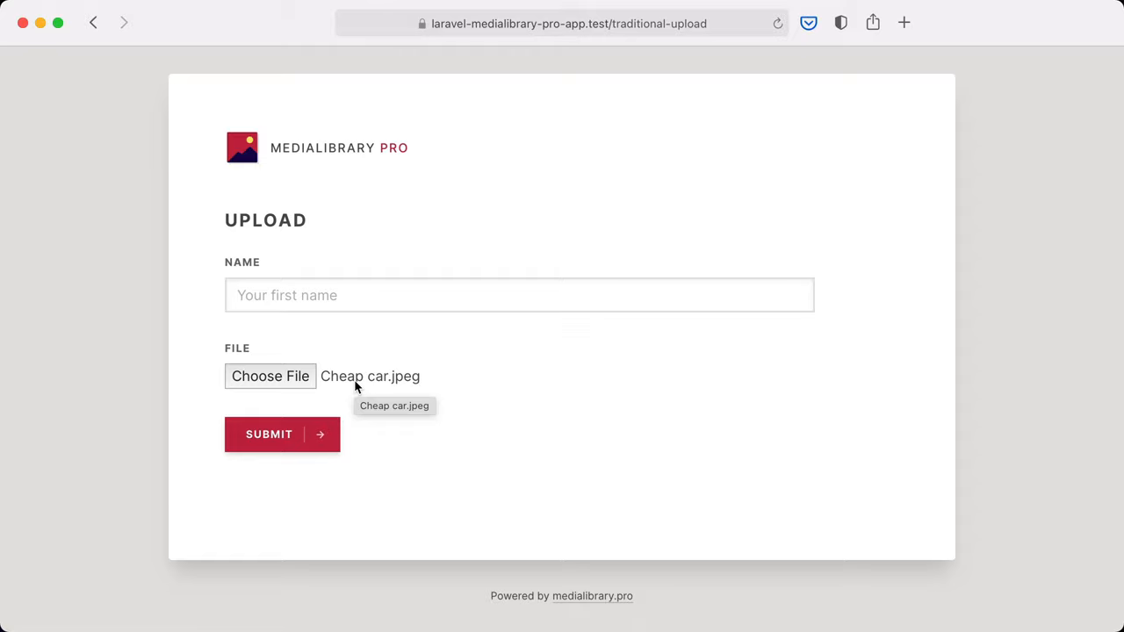
mouse_move(269, 443)
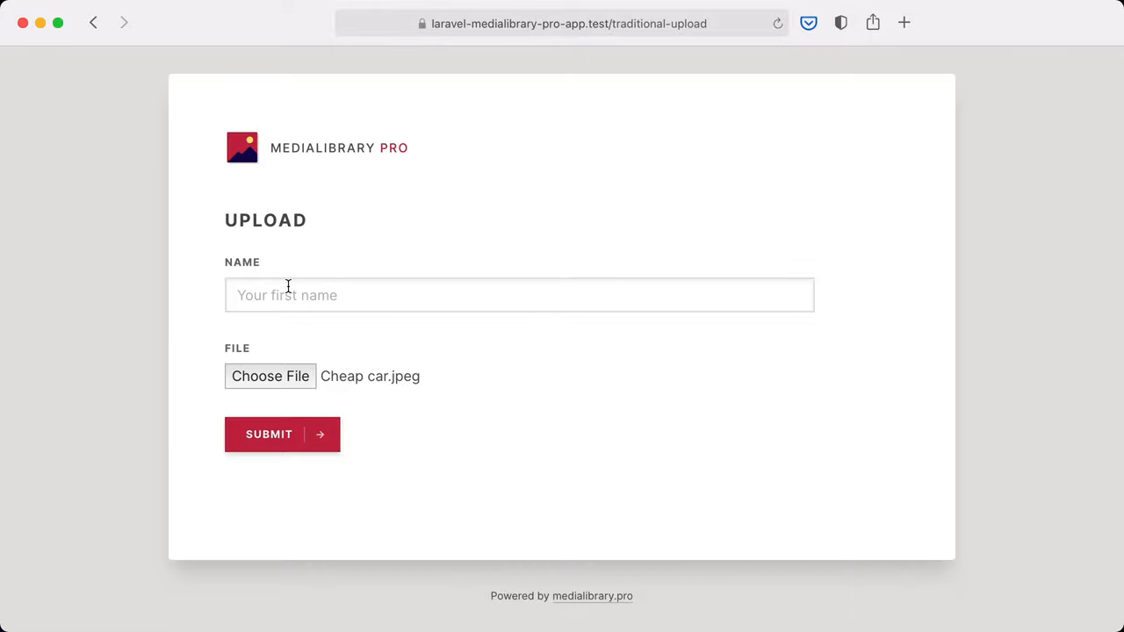
click(282, 434)
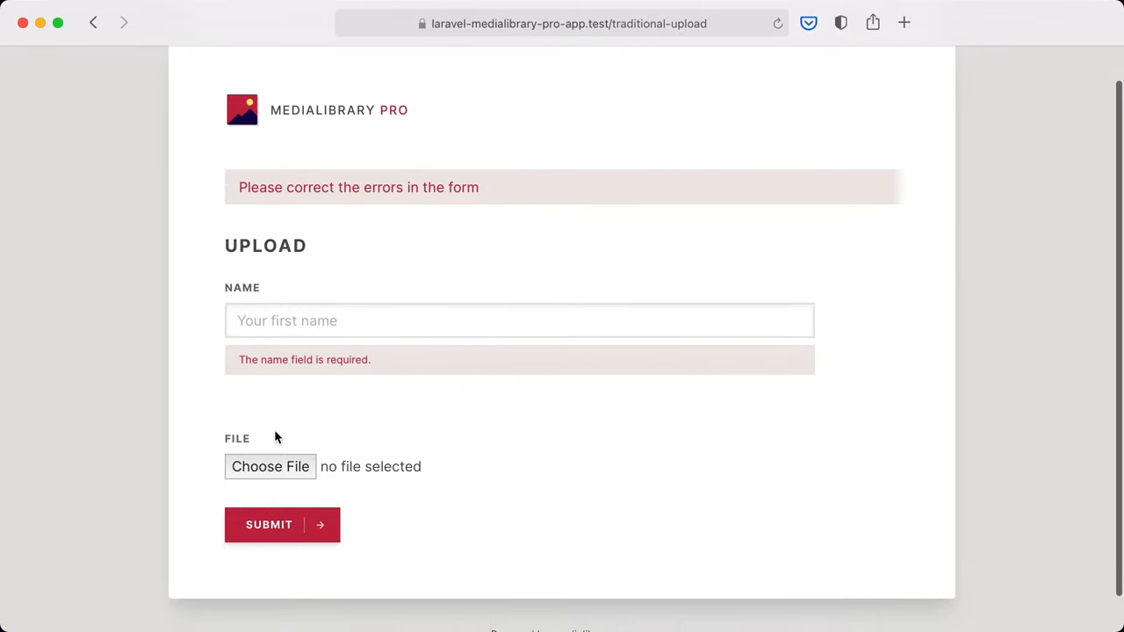
scroll(down, 3)
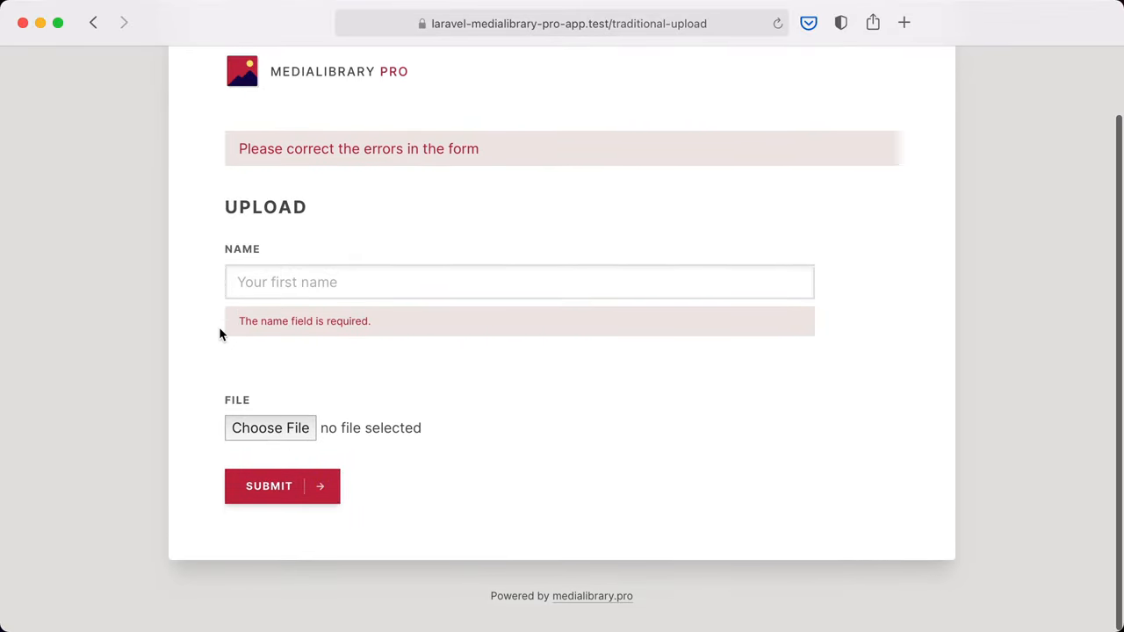
mouse_move(389, 476)
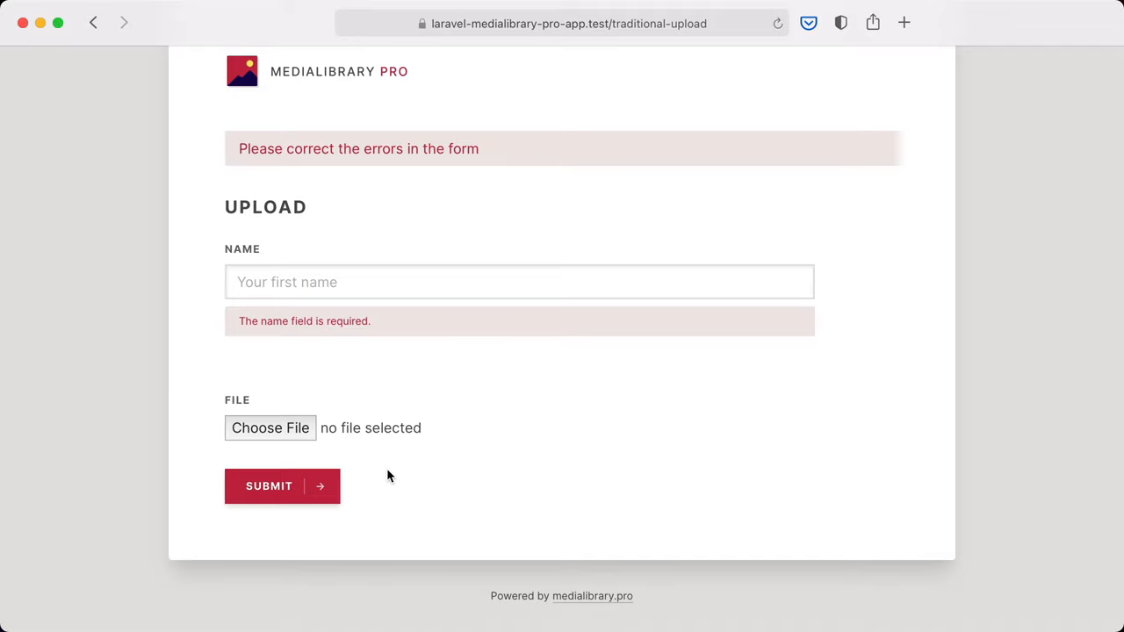
mouse_move(390, 458)
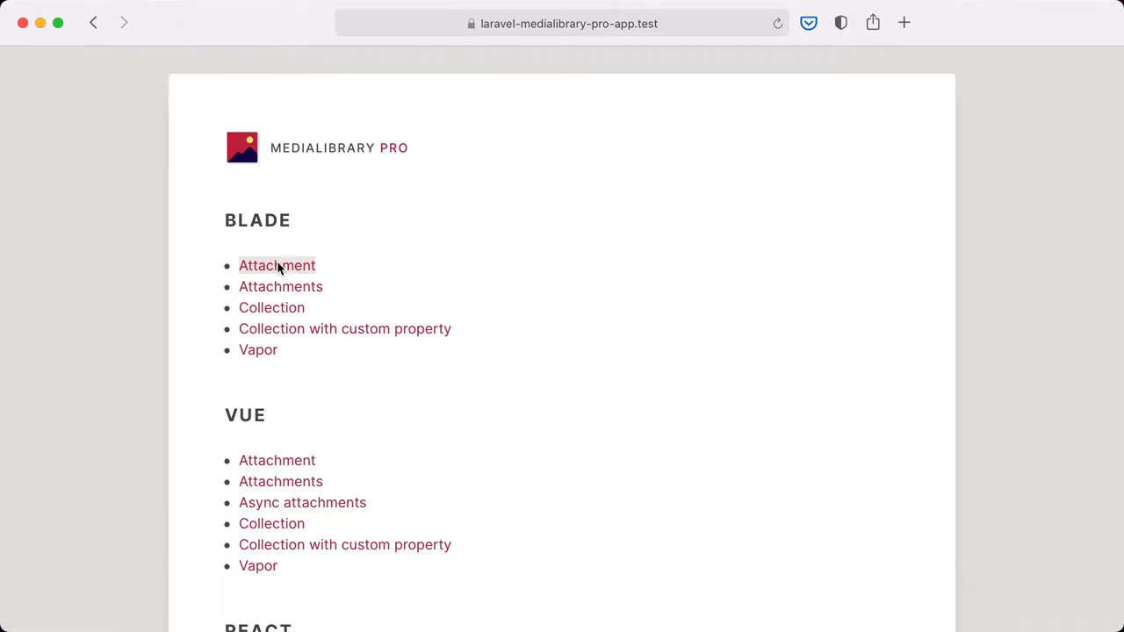
Step: Open the Blade Attachment demo and switch to its attachment.blade.php template in PhpStorm
click(276, 265)
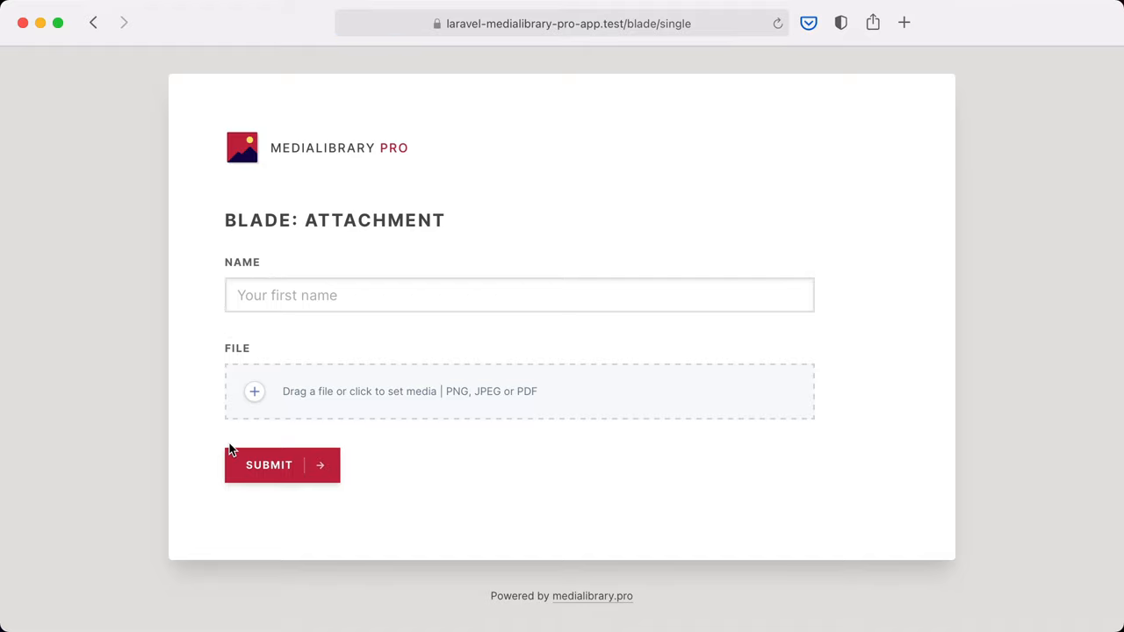
key(Cmd+Tab)
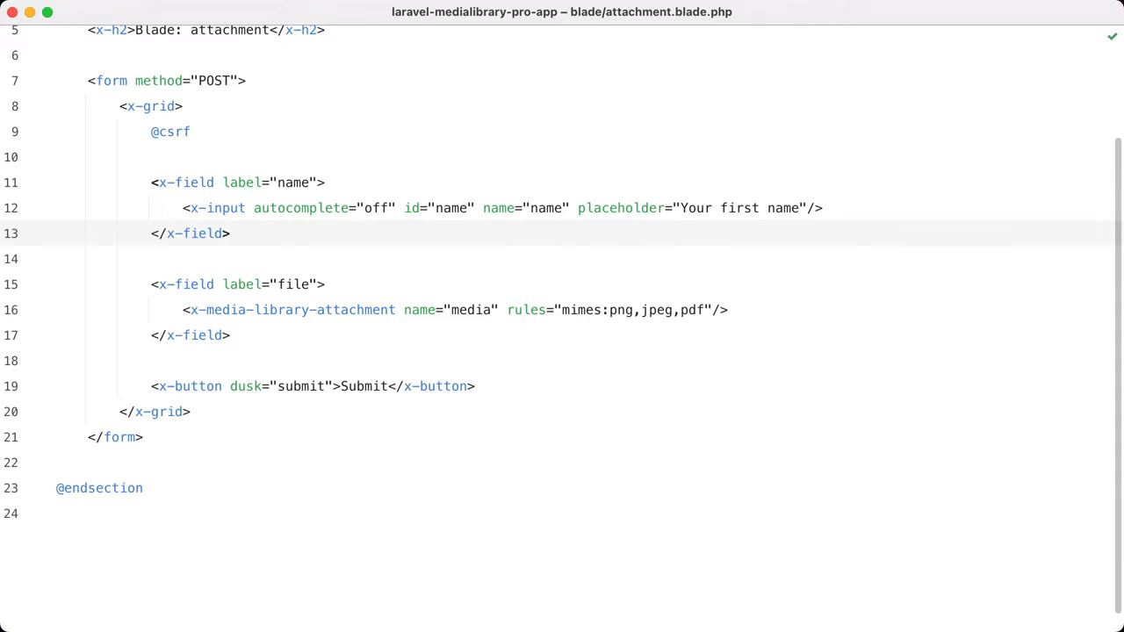
mouse_move(159, 212)
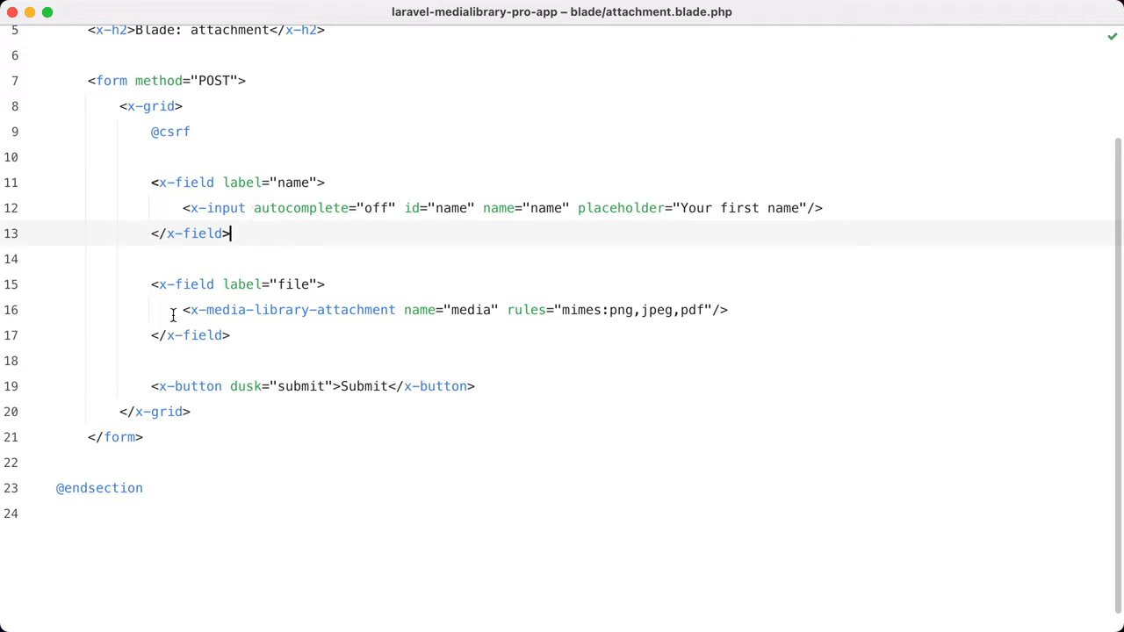
mouse_move(409, 321)
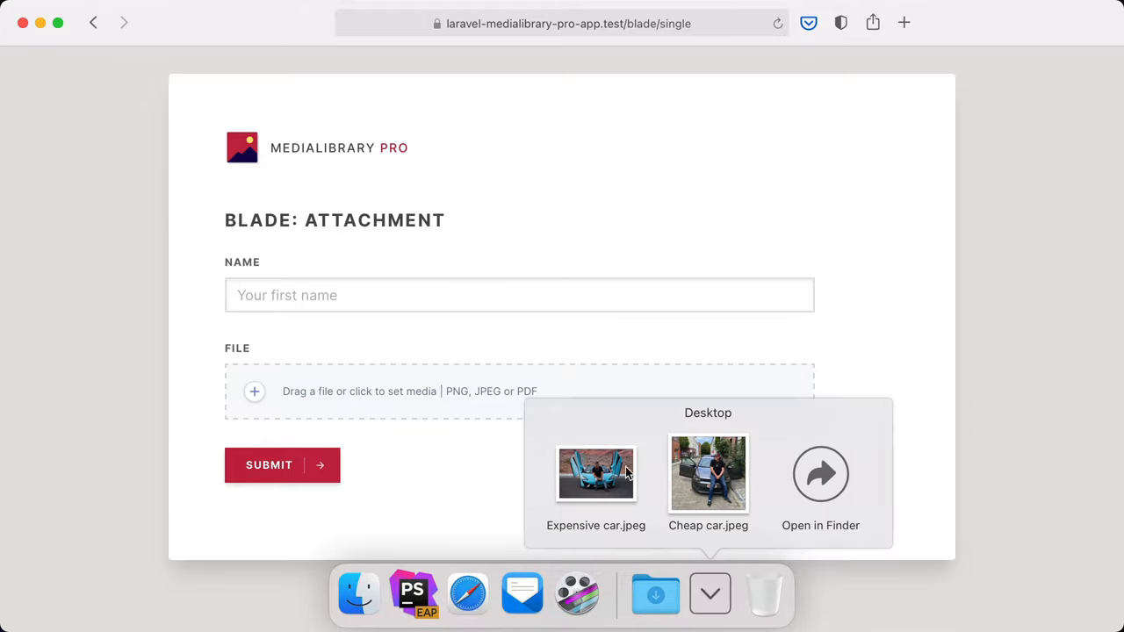
Step: Attach Expensive-car.jpeg, submit without a name to see it retained, then enter 'test'
click(595, 474)
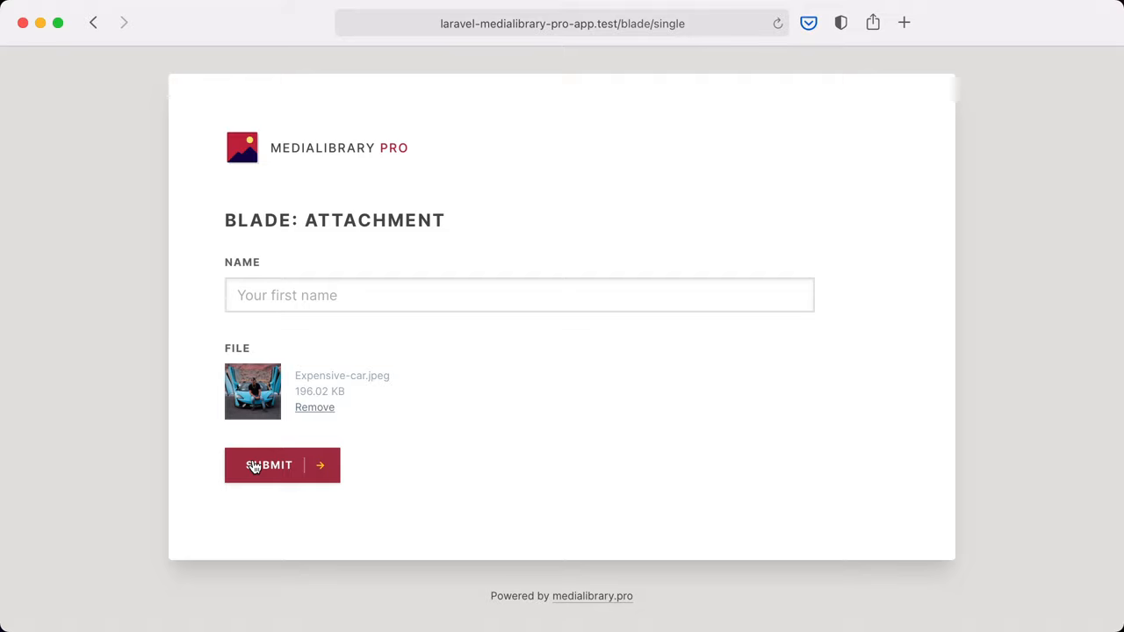
mouse_move(278, 295)
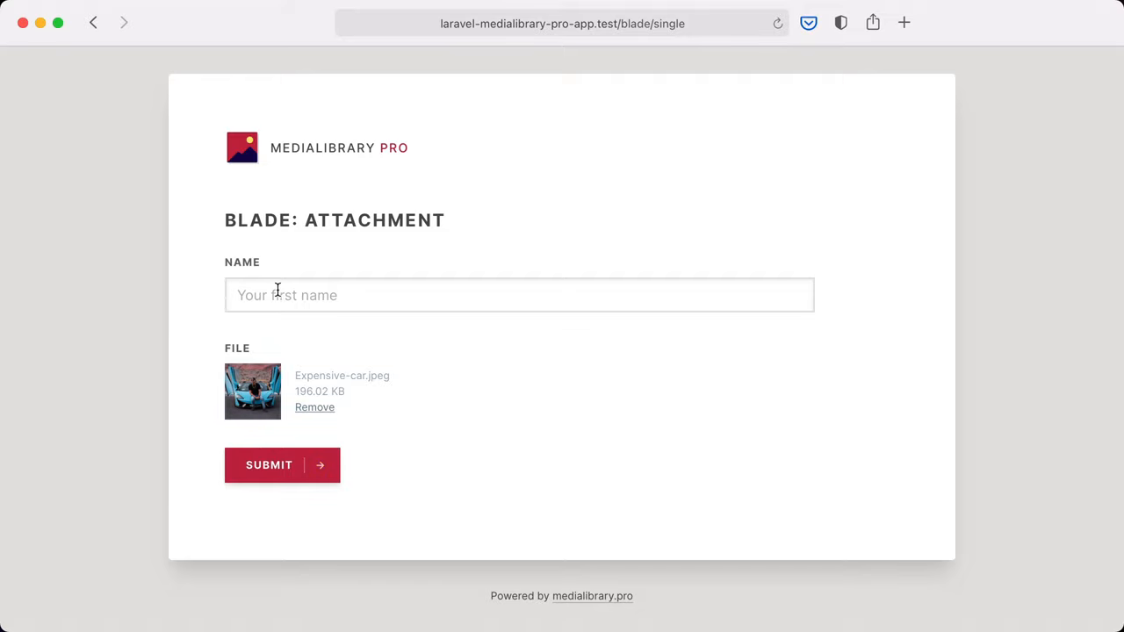
click(281, 464)
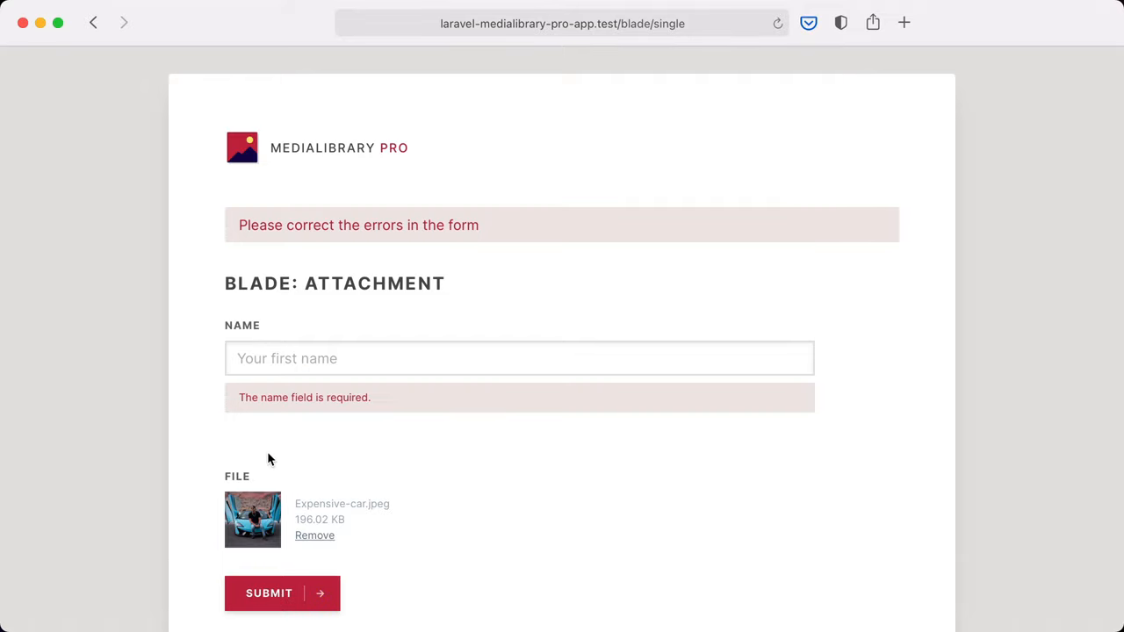
mouse_move(232, 575)
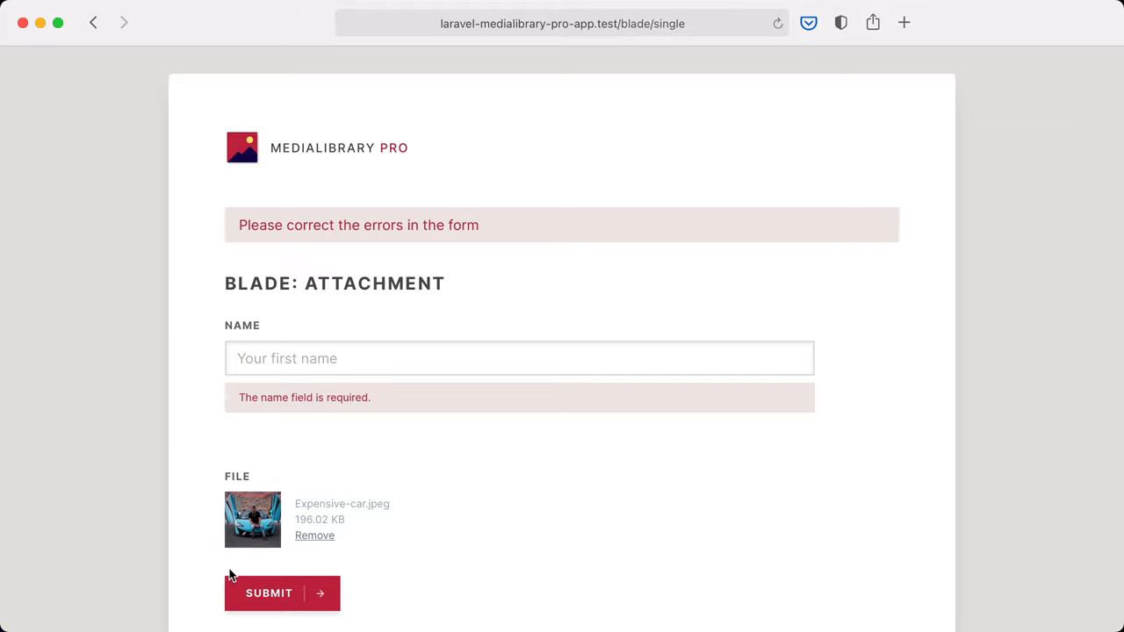
text(te)
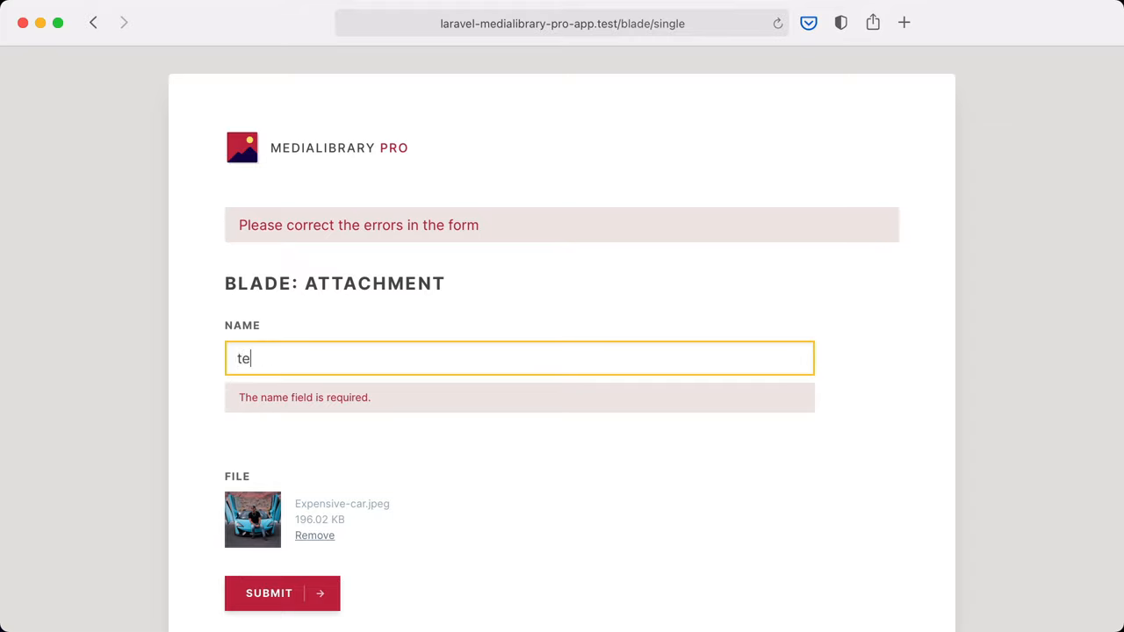
text(st)
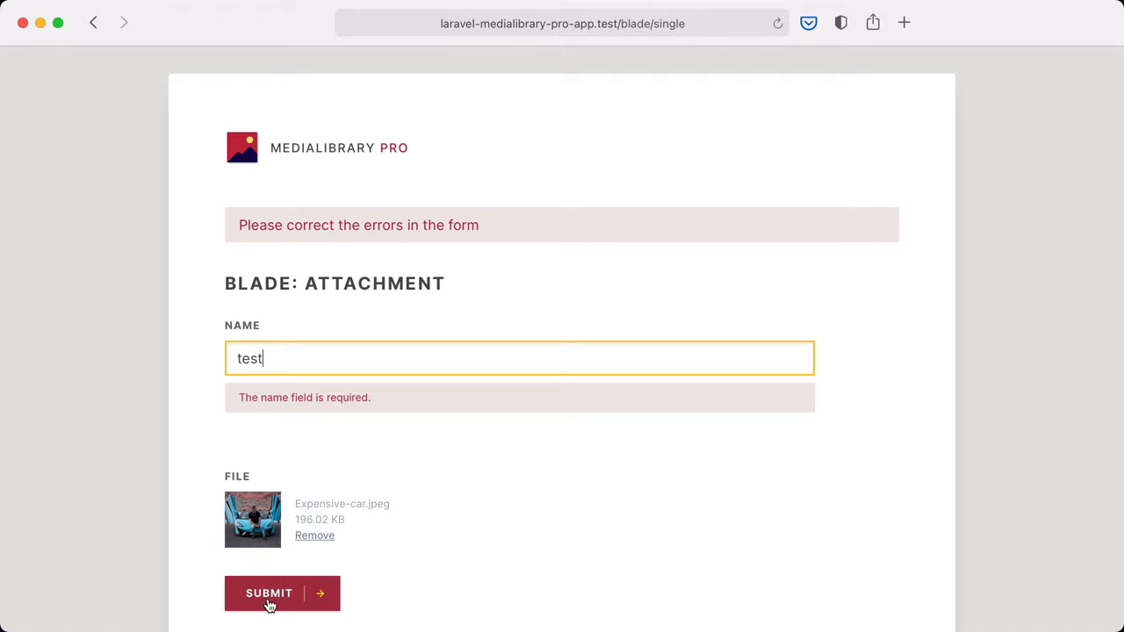
Step: Submit with name 'test', then chain '->' after maxItemSizeInKb(3000) in StoreBladeAttachmentRequest
click(269, 593)
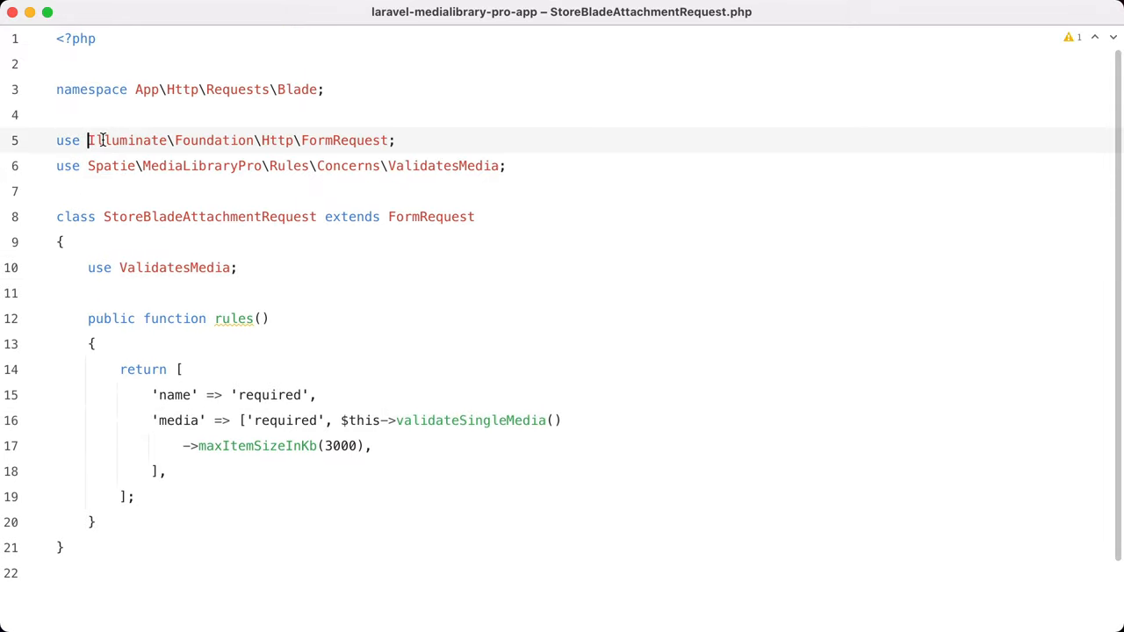
double_click(202, 166)
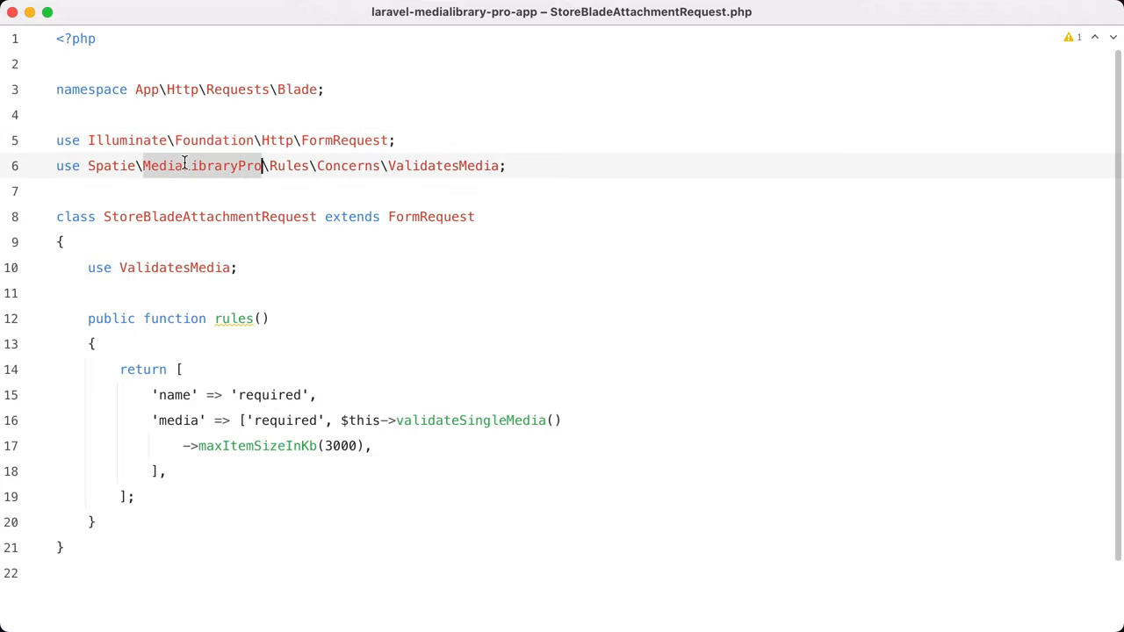
mouse_move(174, 267)
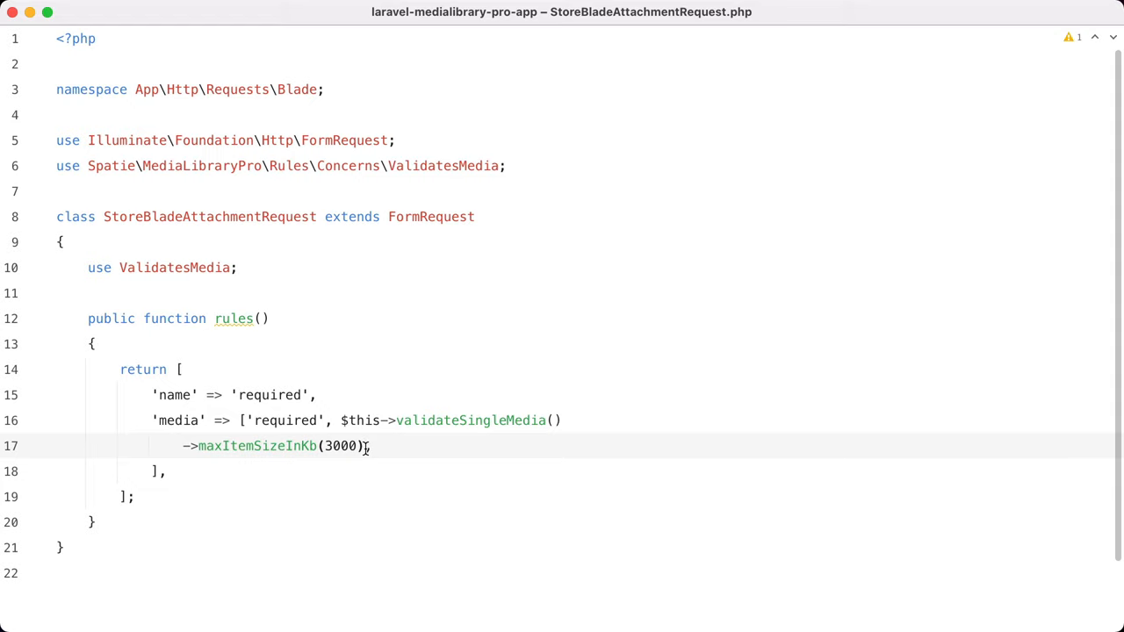
text(->)
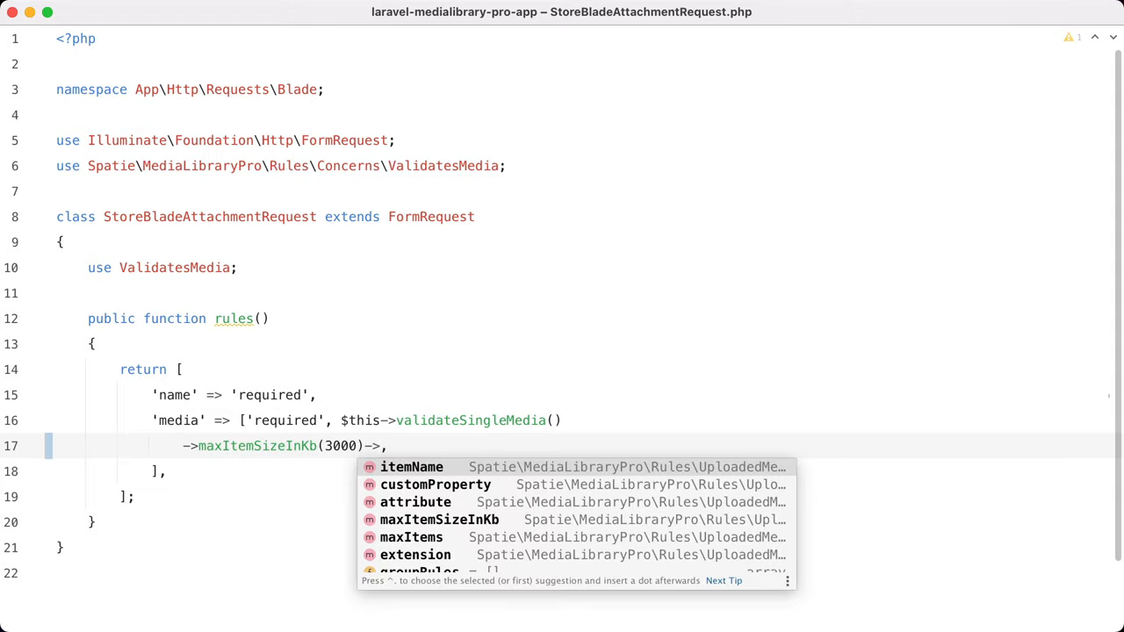
key(cmd+e)
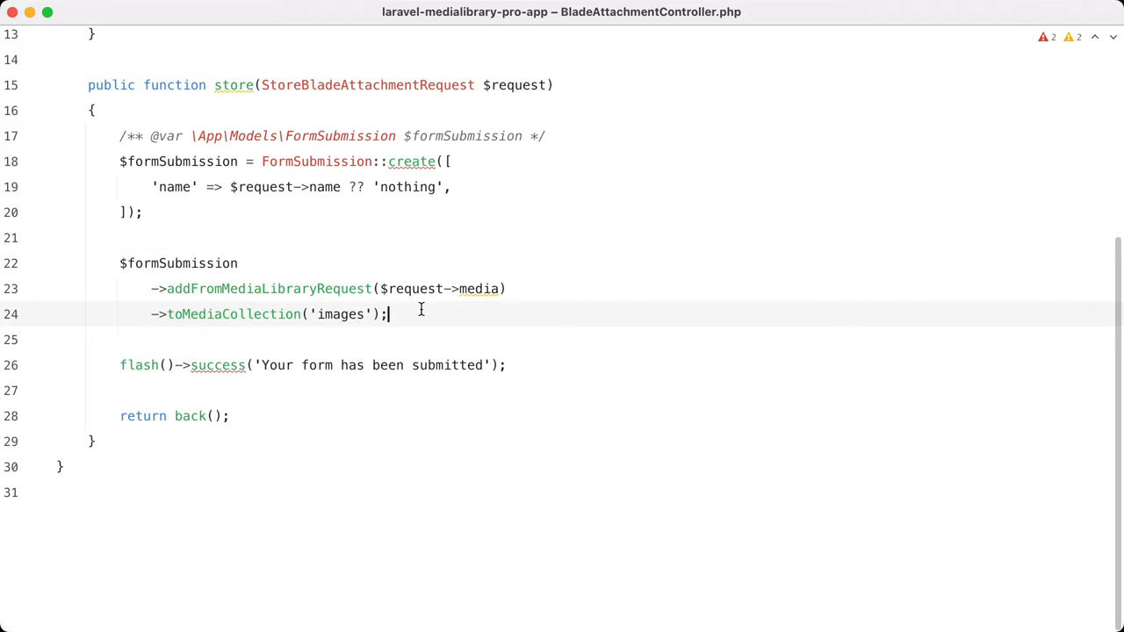
Step: Highlight $request->media in the controller's store method, then bring Safari to the front
double_click(267, 288)
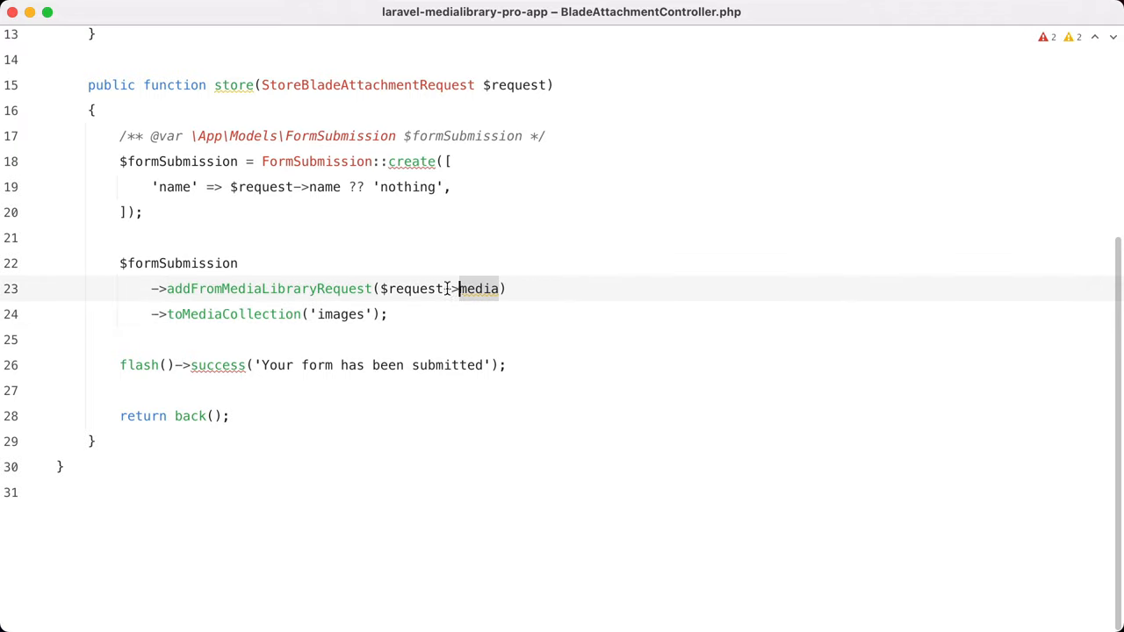
key(cmd+e)
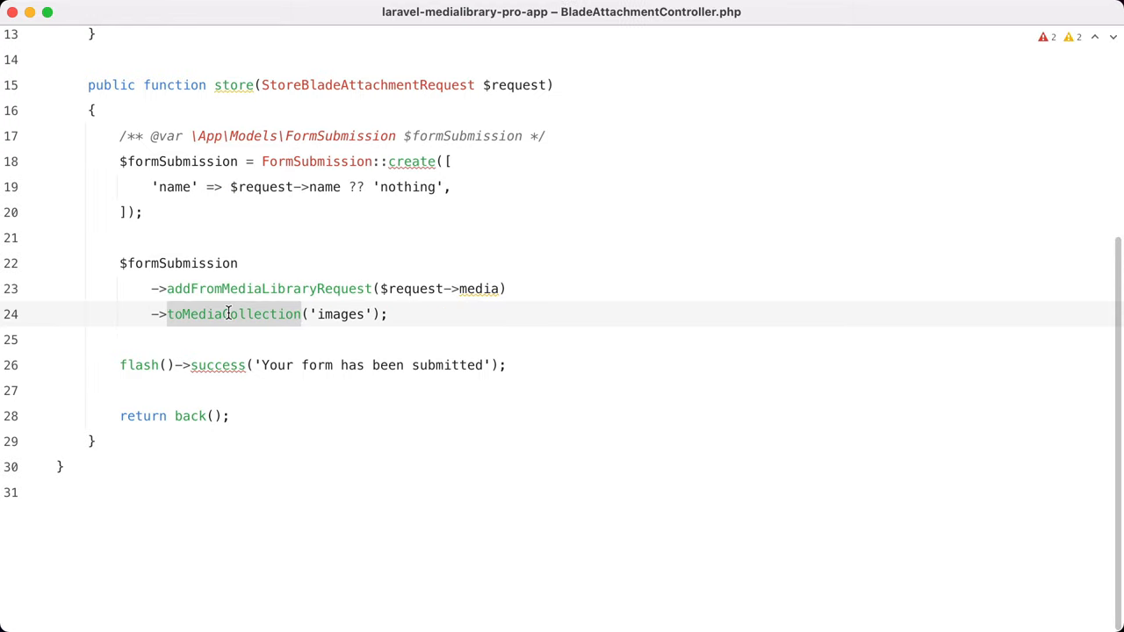
key(cmd+tab)
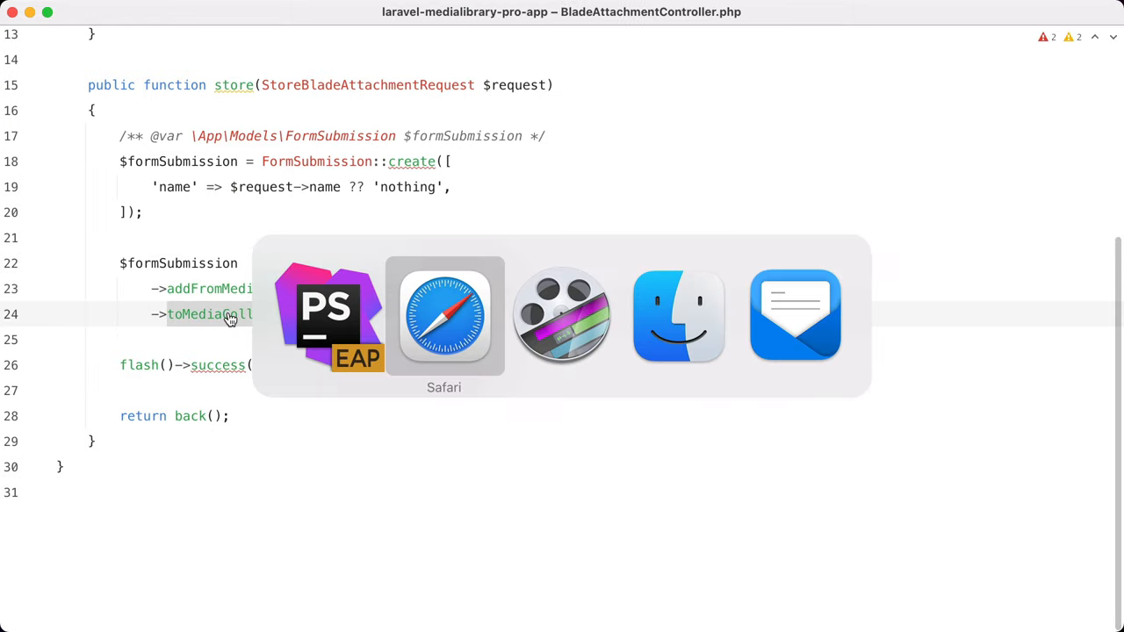
click(443, 316)
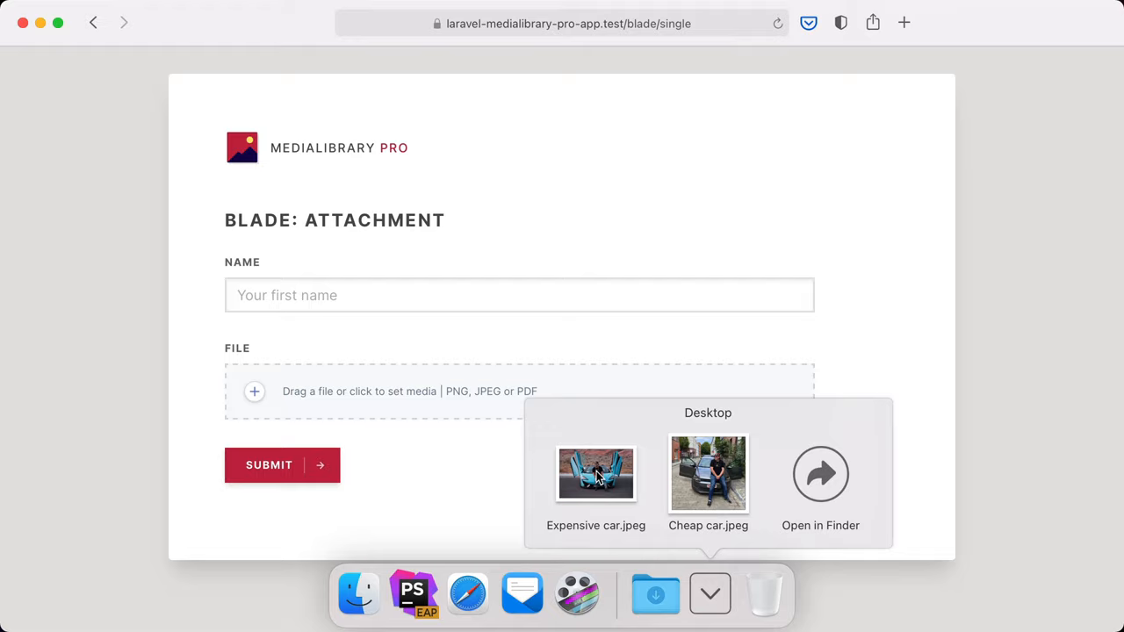
Step: Submit Cheap-car.jpeg with the name 'hey' to reach the success message
click(595, 474)
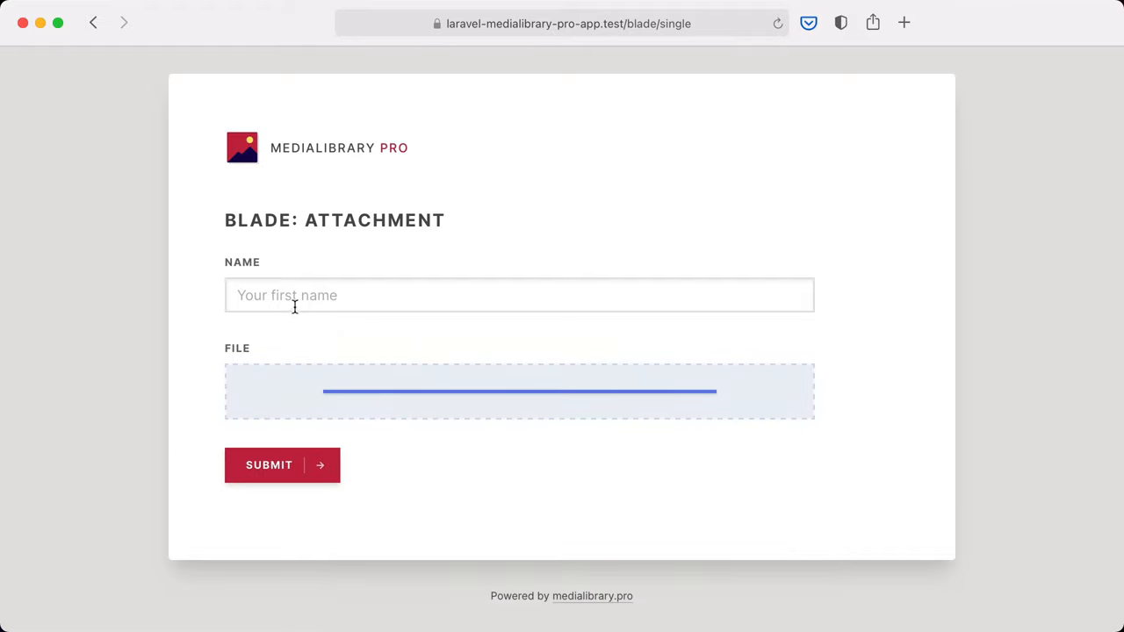
text(hey)
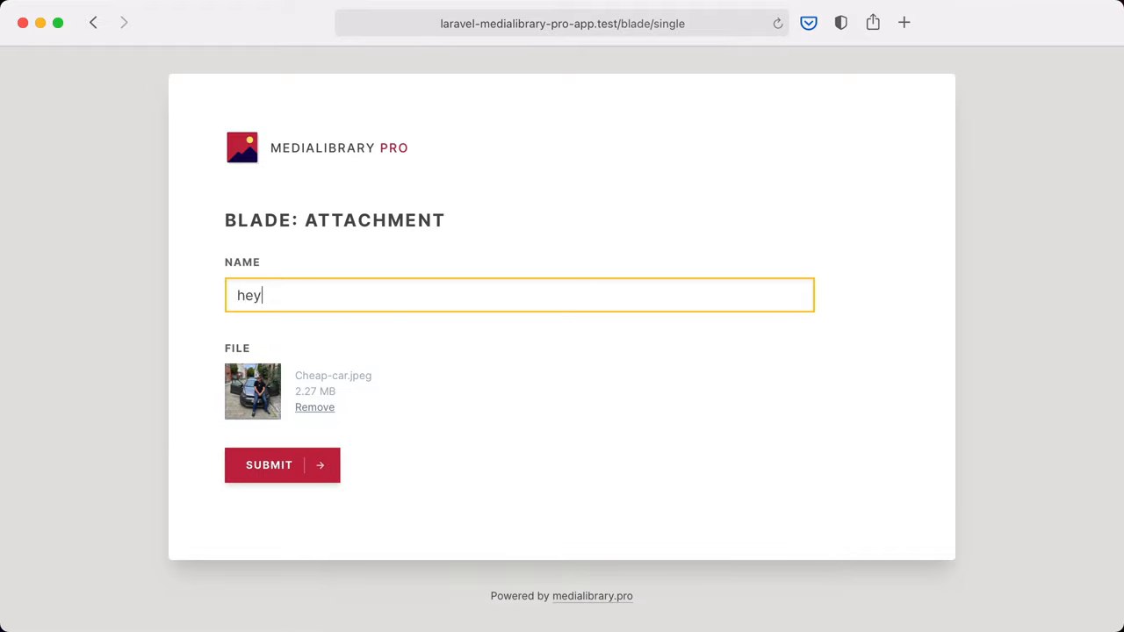
click(268, 465)
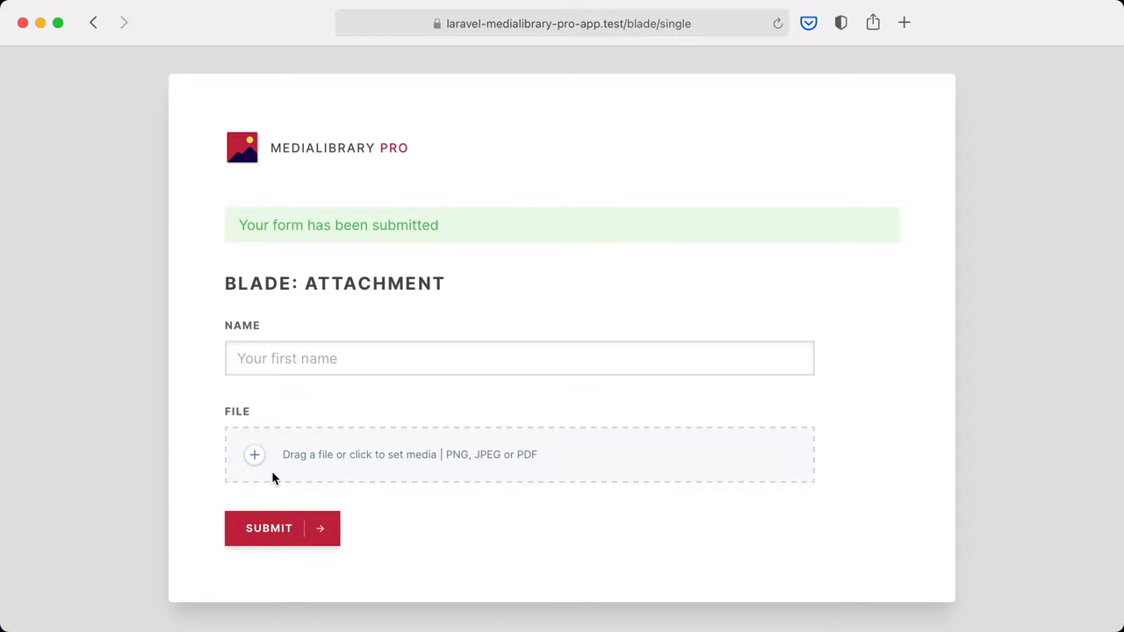
mouse_move(268, 399)
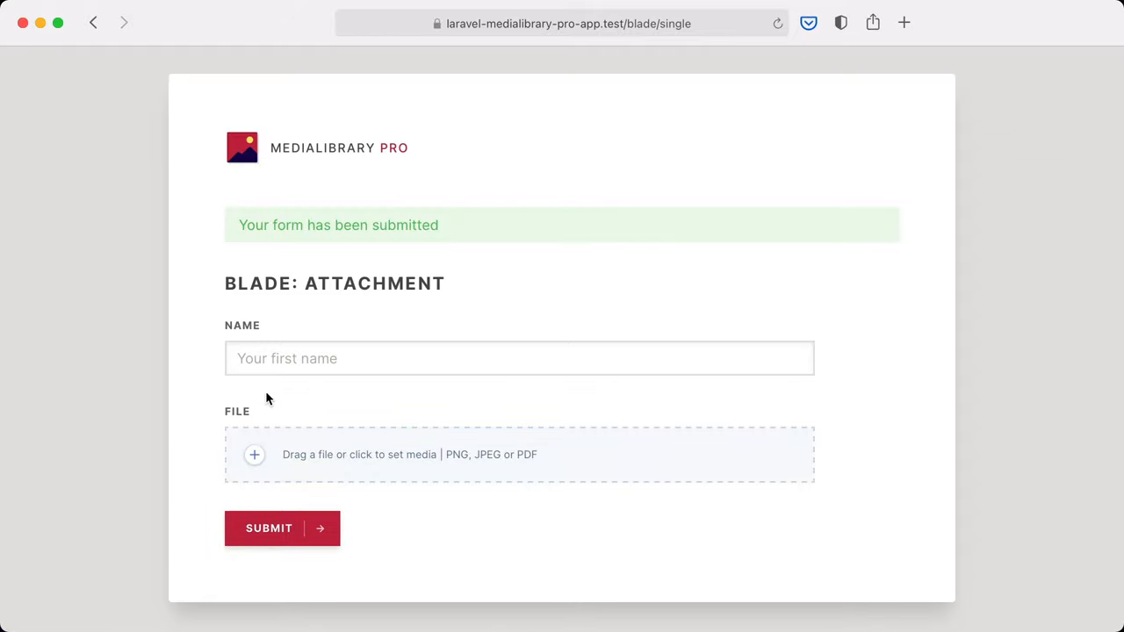
mouse_move(225, 497)
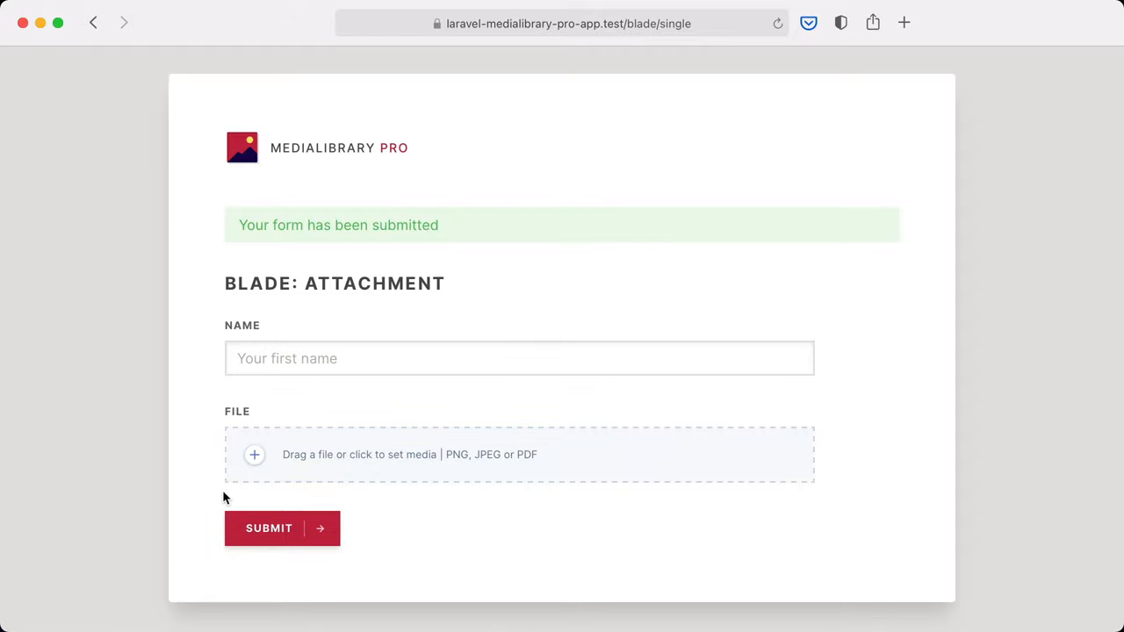